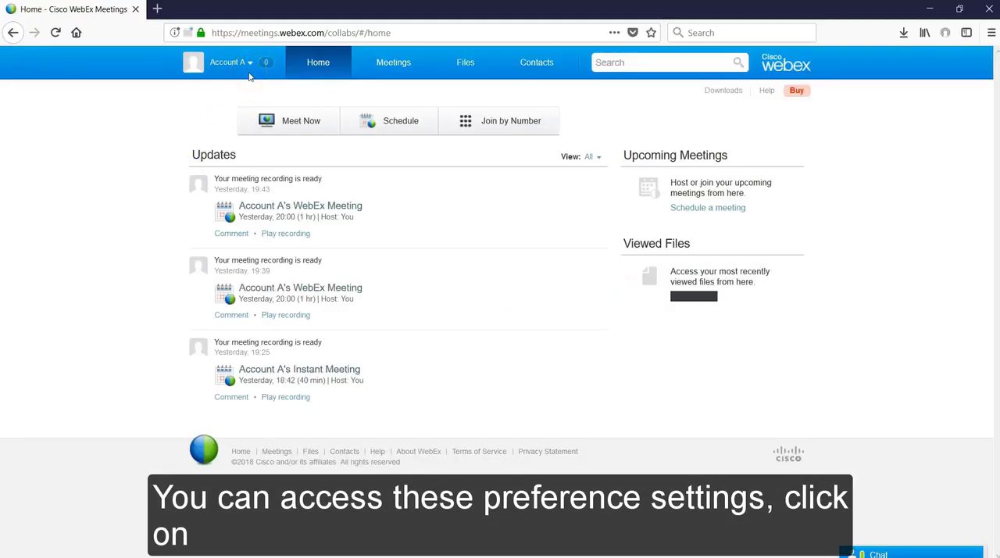
- Open the account menu beside the account name on the WebEx home page
click(252, 62)
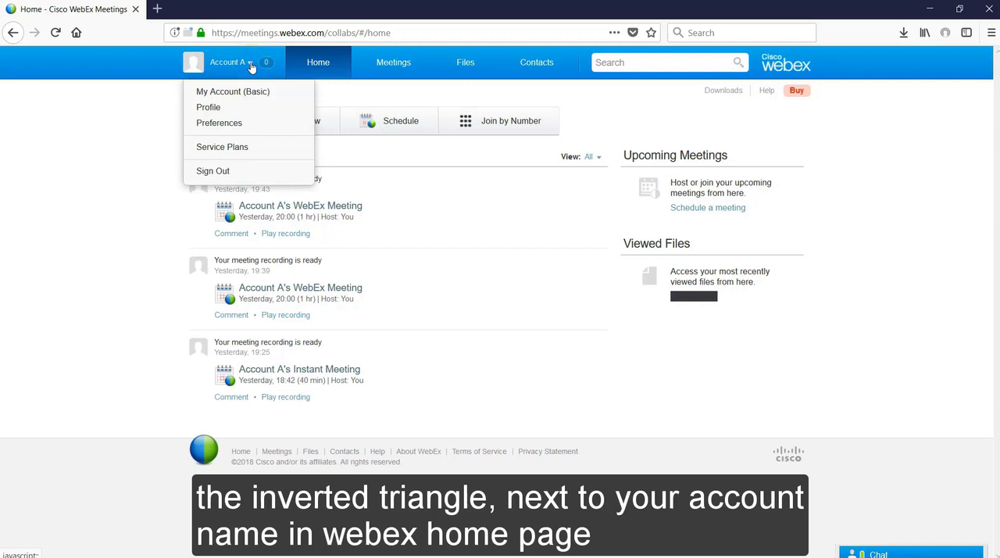
mouse_move(236, 123)
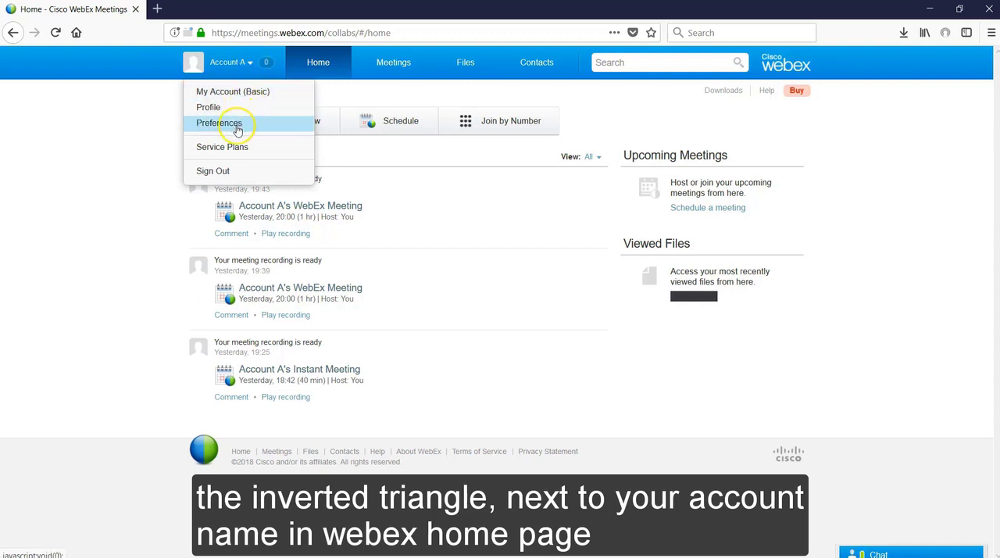
mouse_move(133, 162)
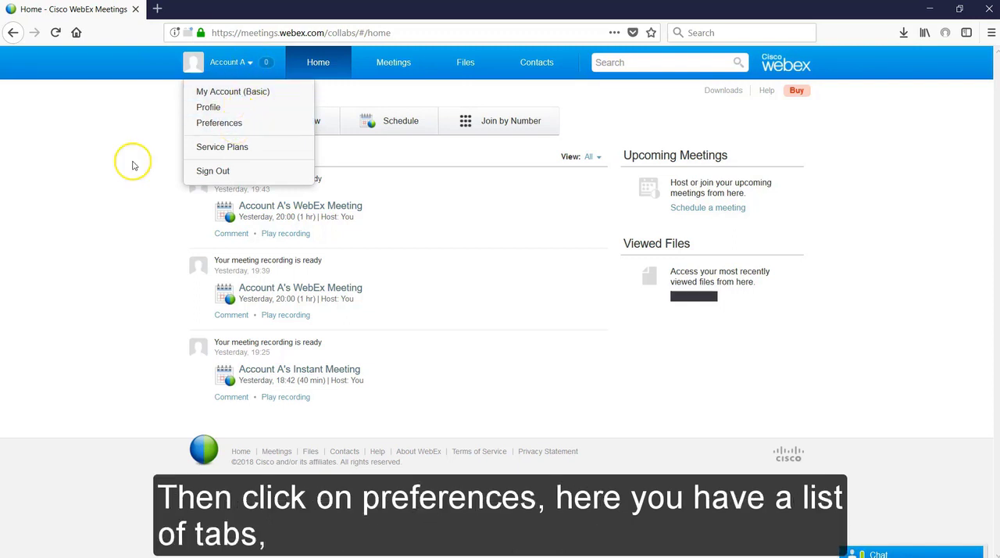
- Open General preferences and expand the email address and password change forms
click(218, 122)
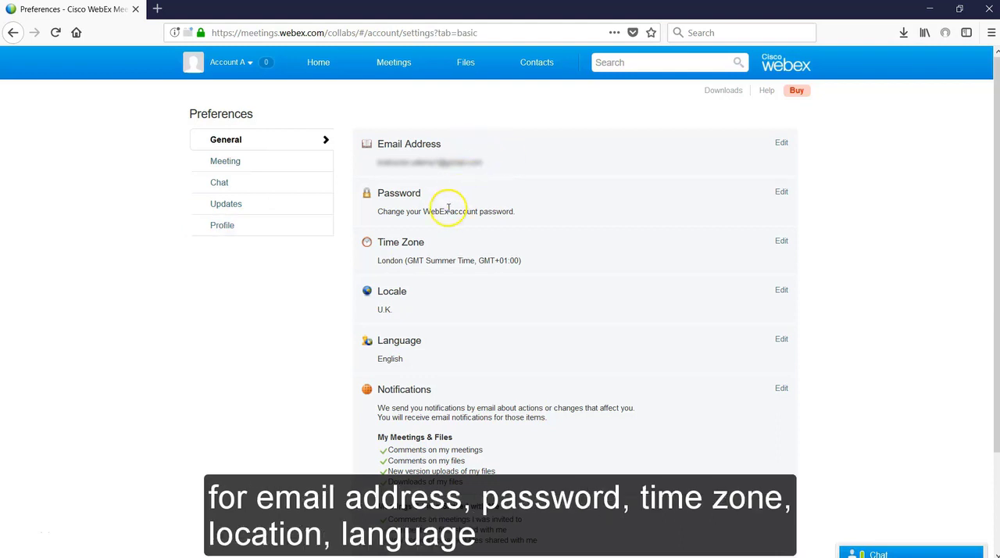
mouse_move(391, 316)
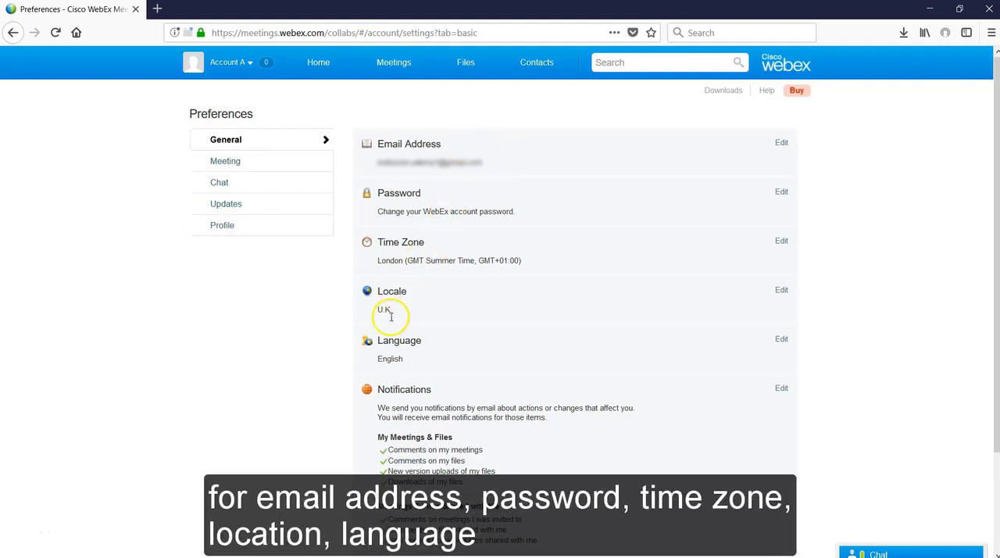
mouse_move(404, 407)
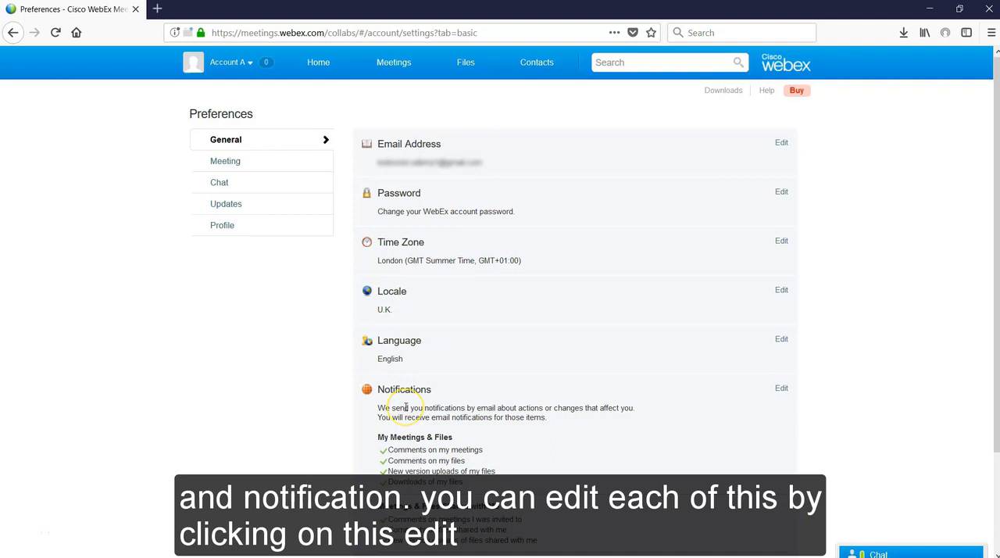
mouse_move(824, 156)
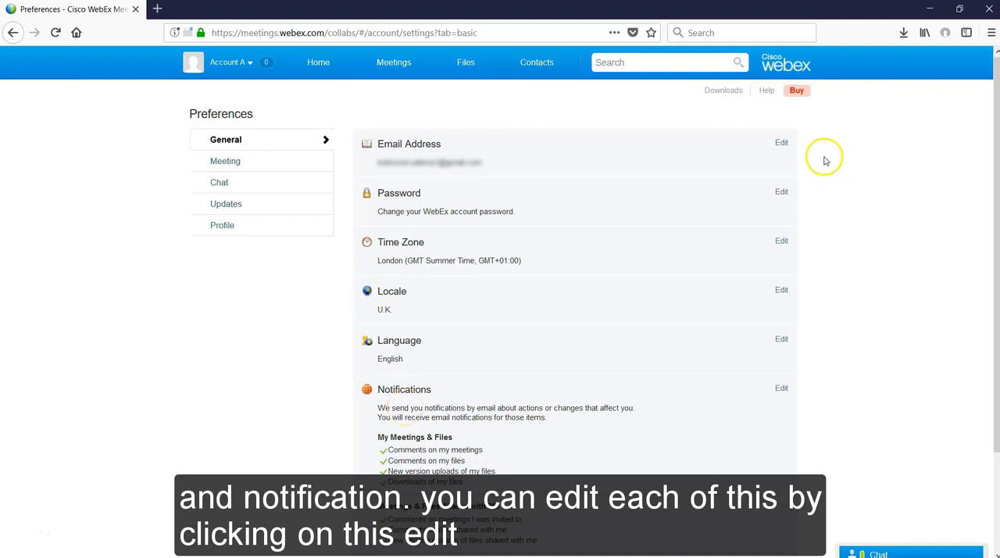
click(781, 142)
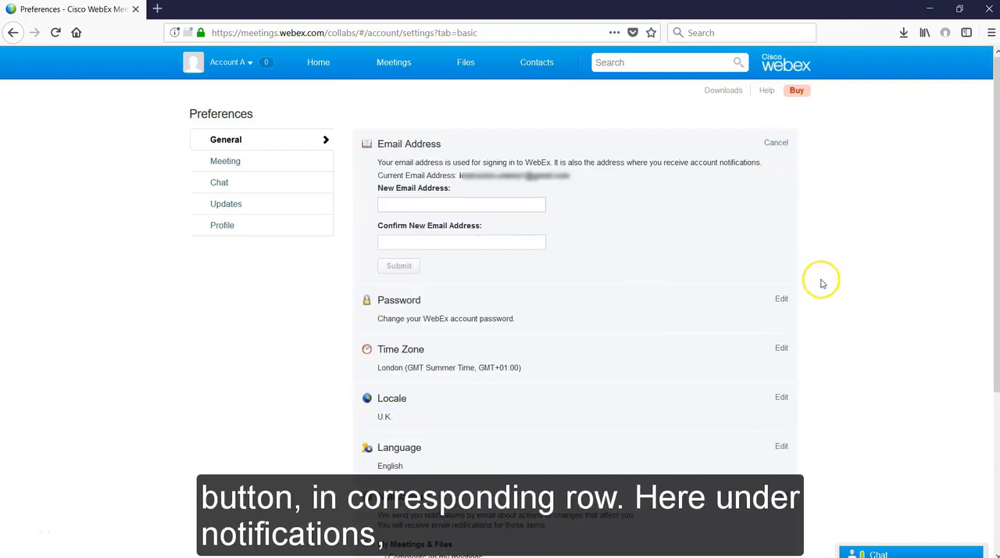
scroll(down, 3)
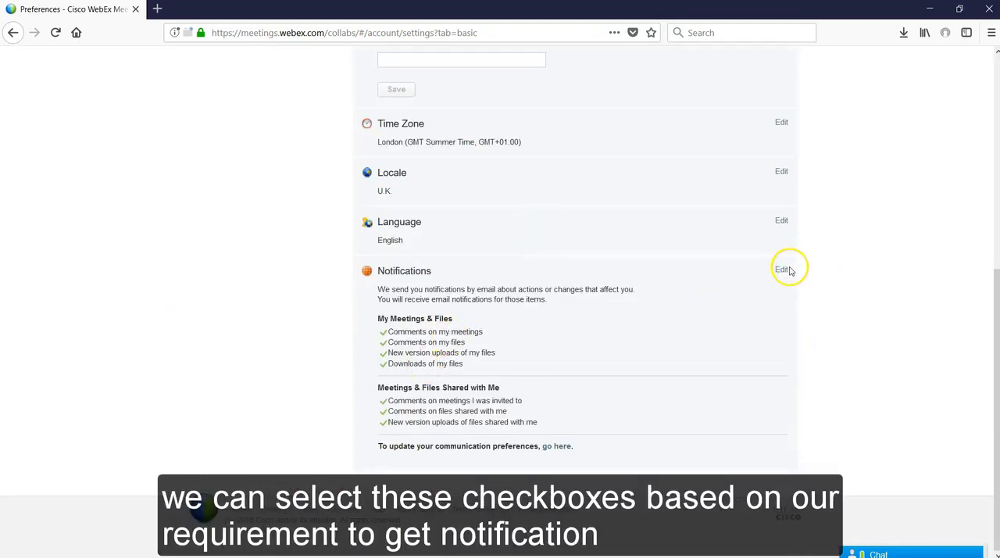
- Expand the email notification settings, showing every notification checkbox ticked
click(782, 269)
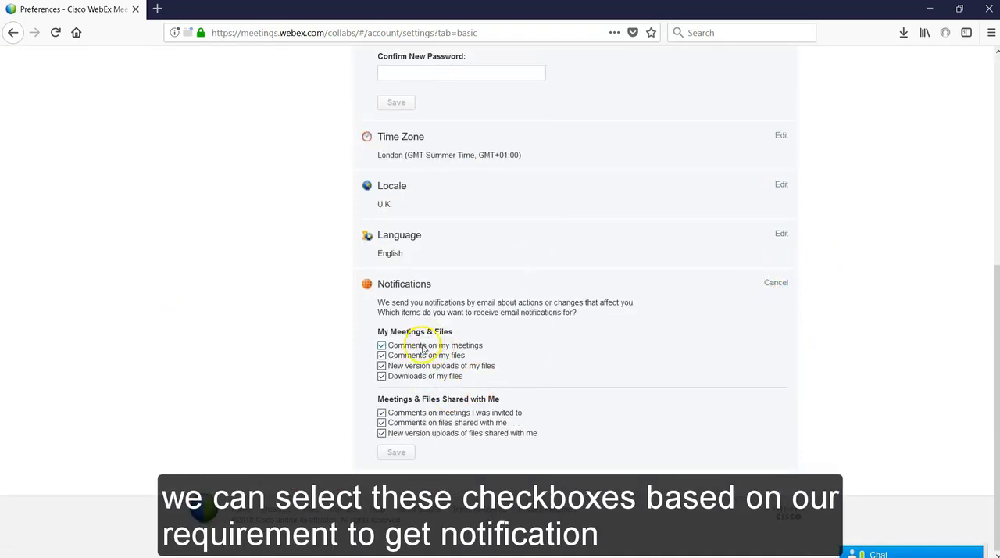
mouse_move(360, 343)
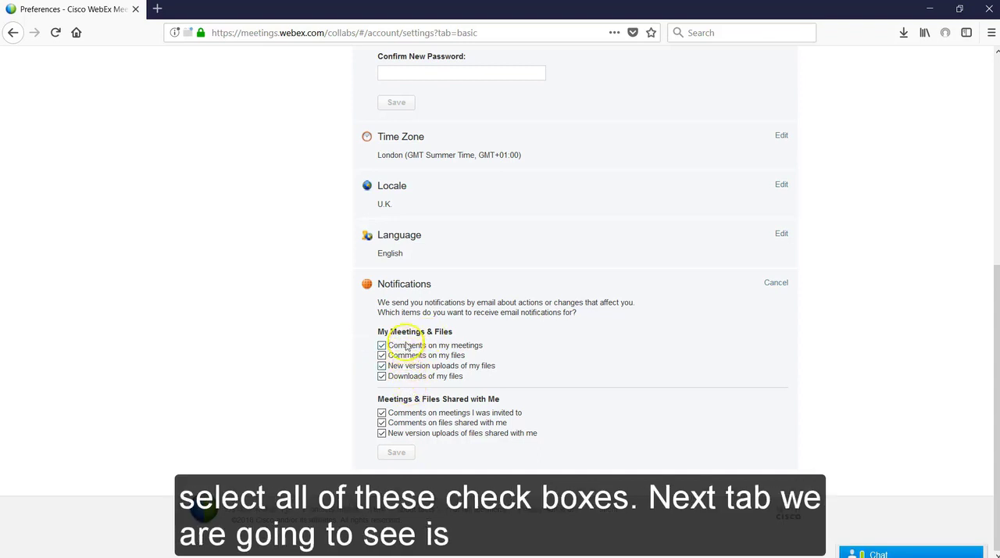
scroll(up, 3)
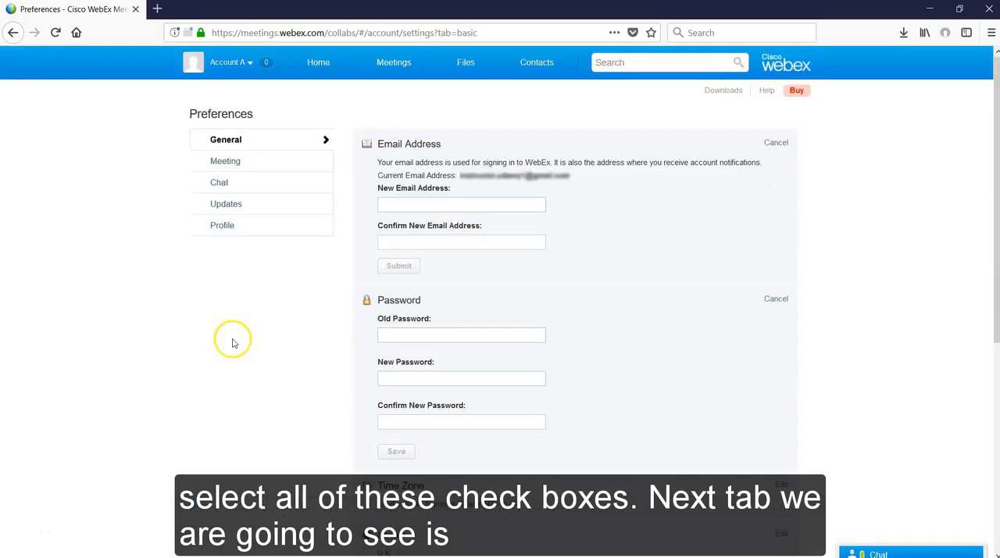
- Review Meeting preferences: the 15-minute email reminder and the audio connection options
click(225, 161)
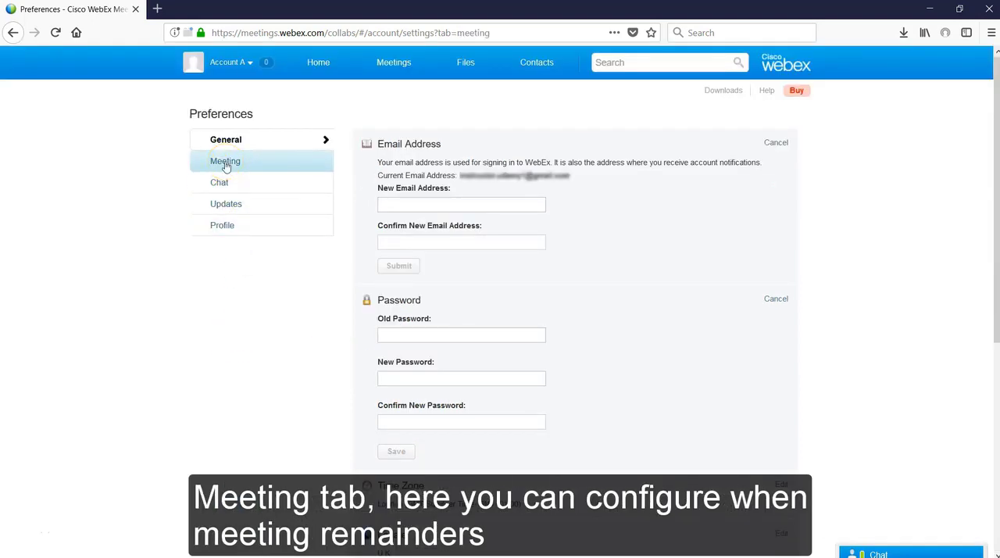
click(226, 160)
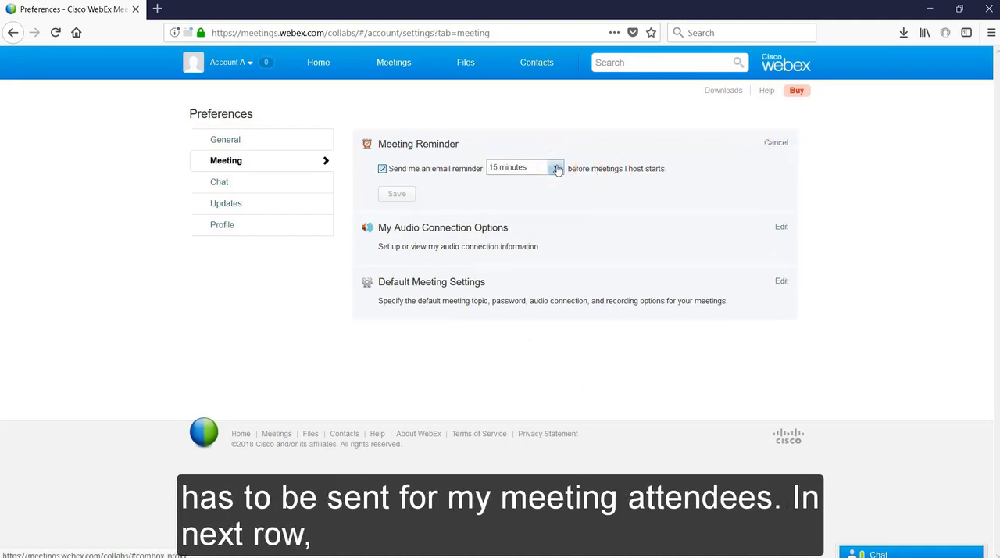
click(781, 226)
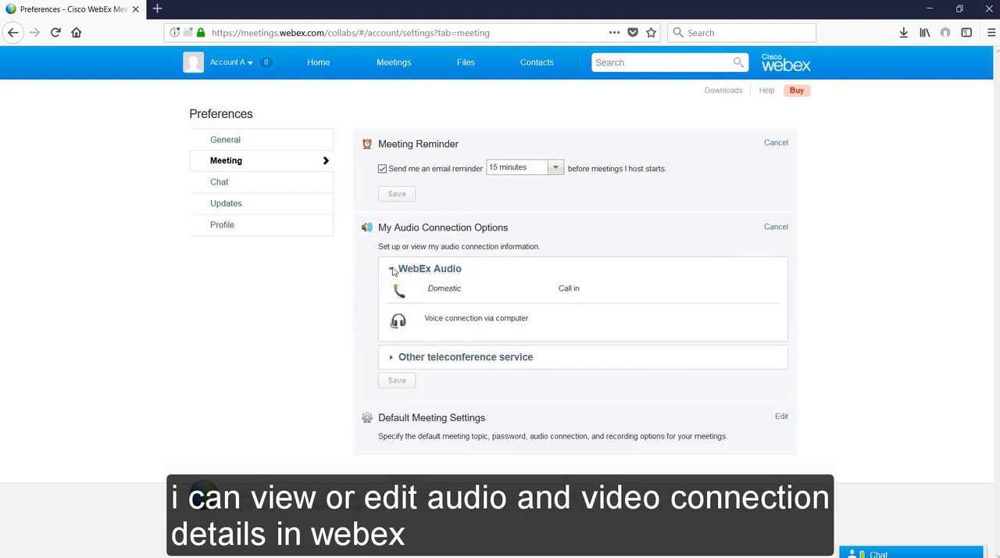
click(391, 268)
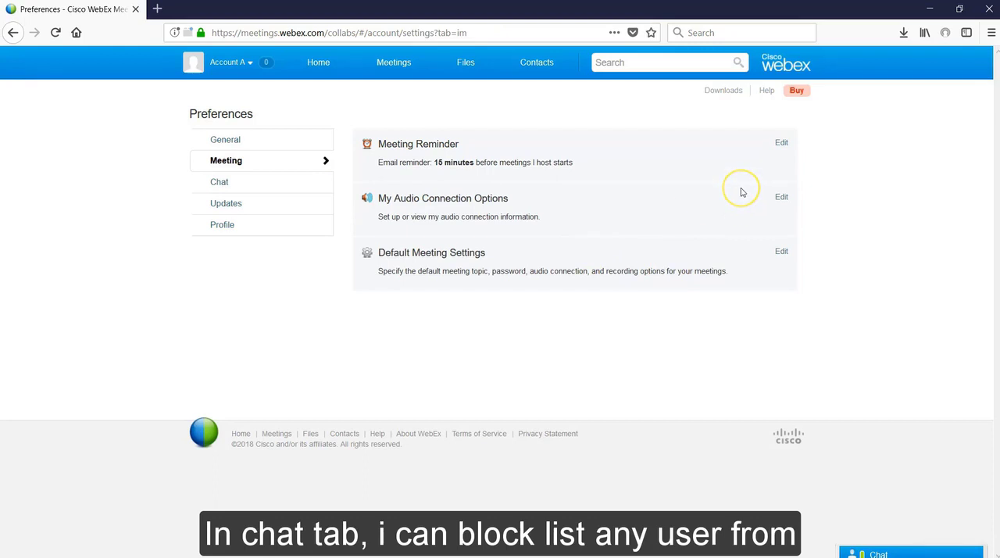
- Add an email address to the Chat block list, then remove it again
click(219, 181)
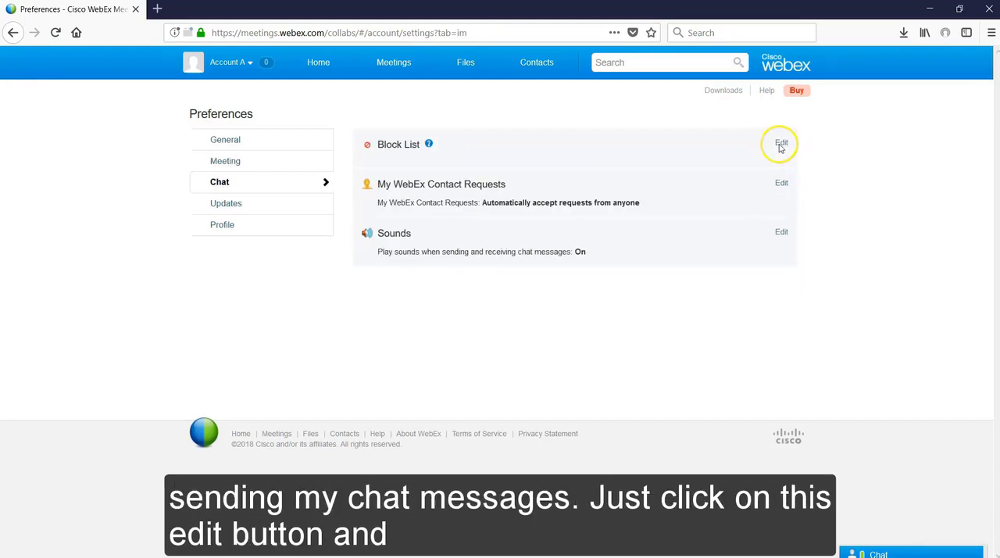
click(781, 142)
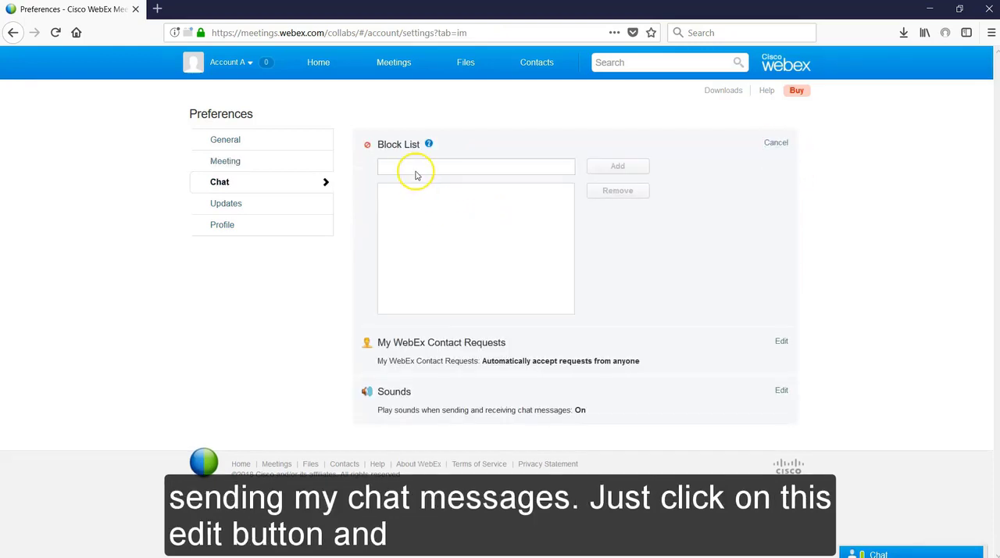
text(ail.com)
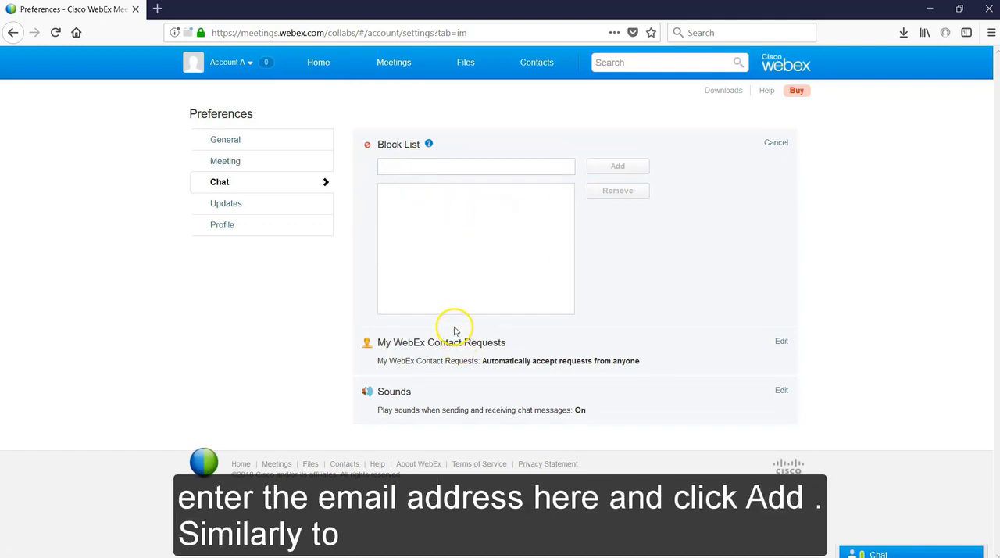
click(617, 165)
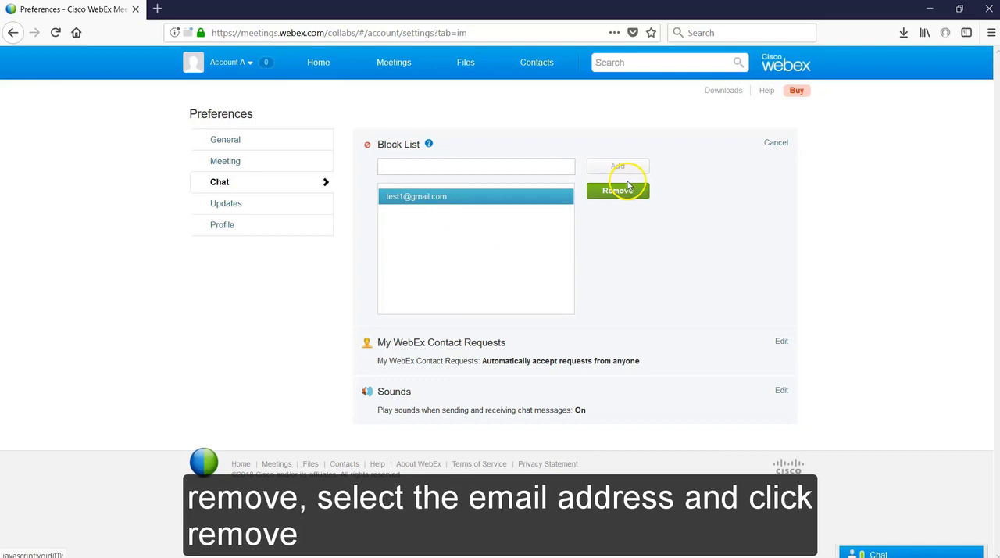
click(617, 190)
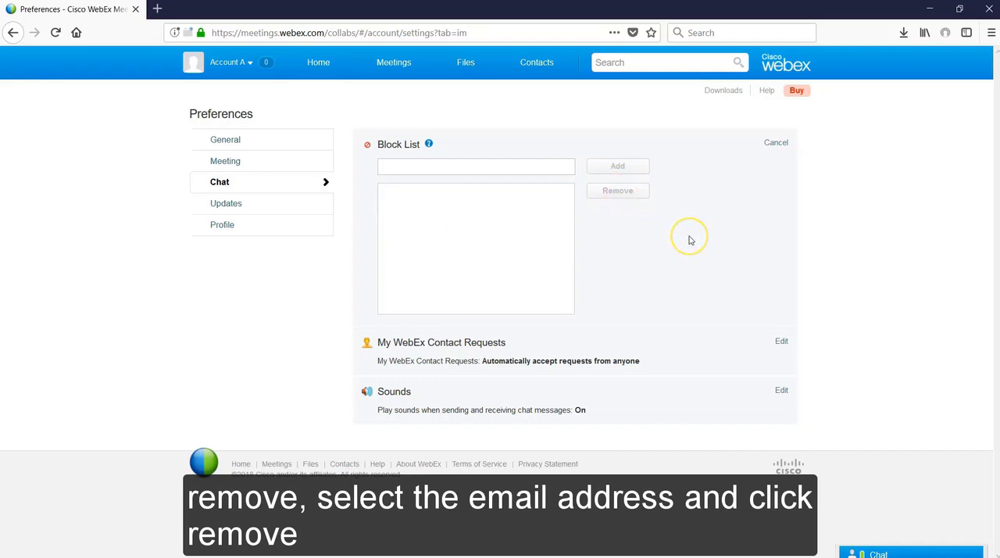
- Set chat sounds to Turn off sounds and save the Chat preferences
click(782, 341)
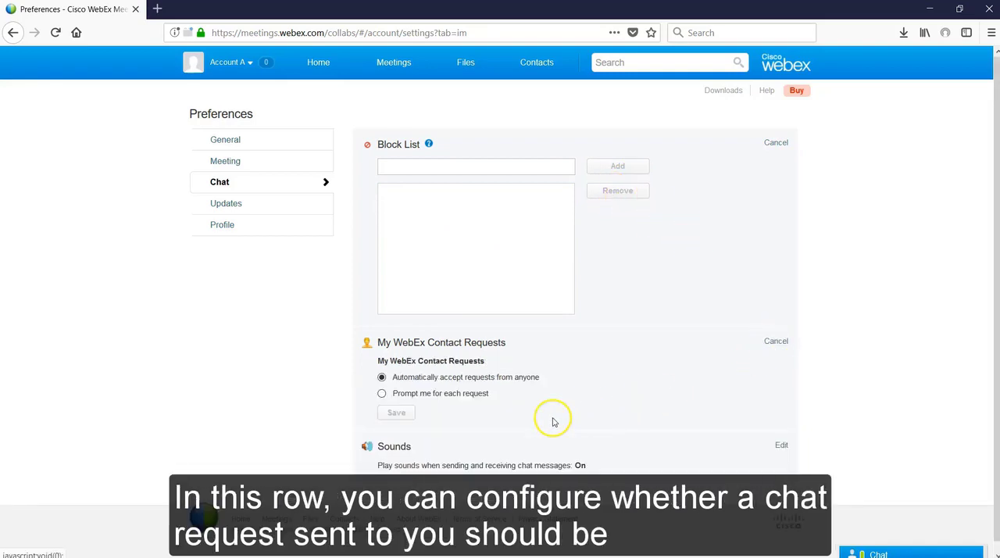
mouse_move(491, 411)
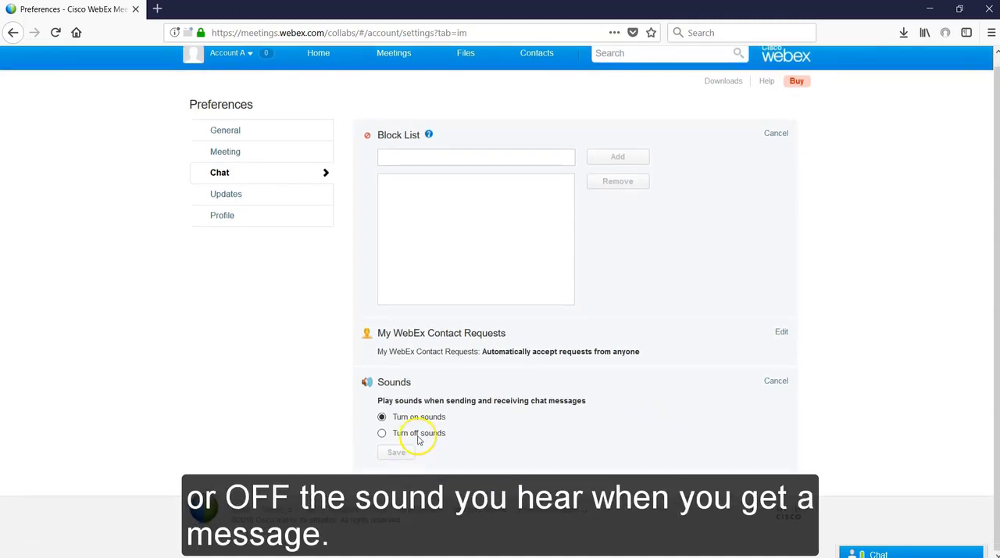
click(382, 433)
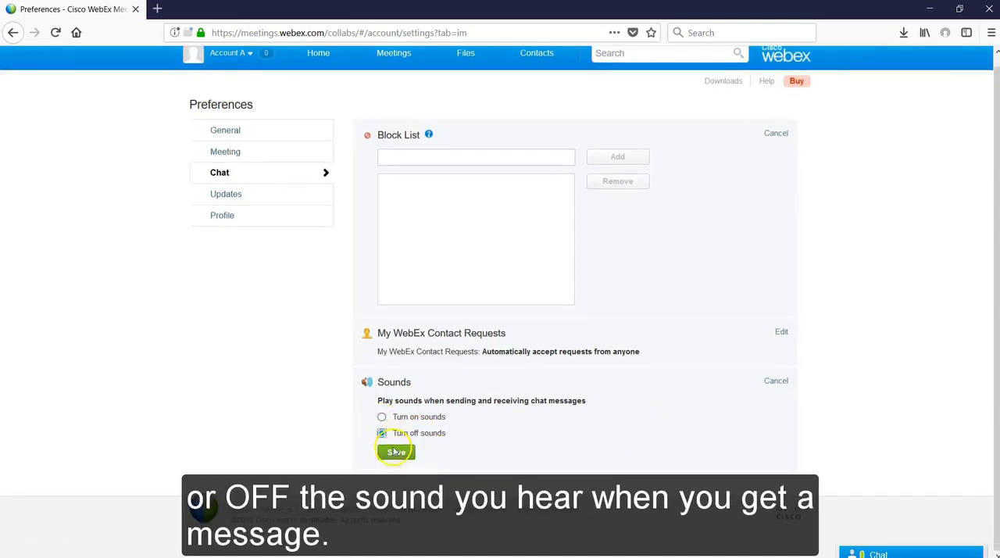
click(226, 194)
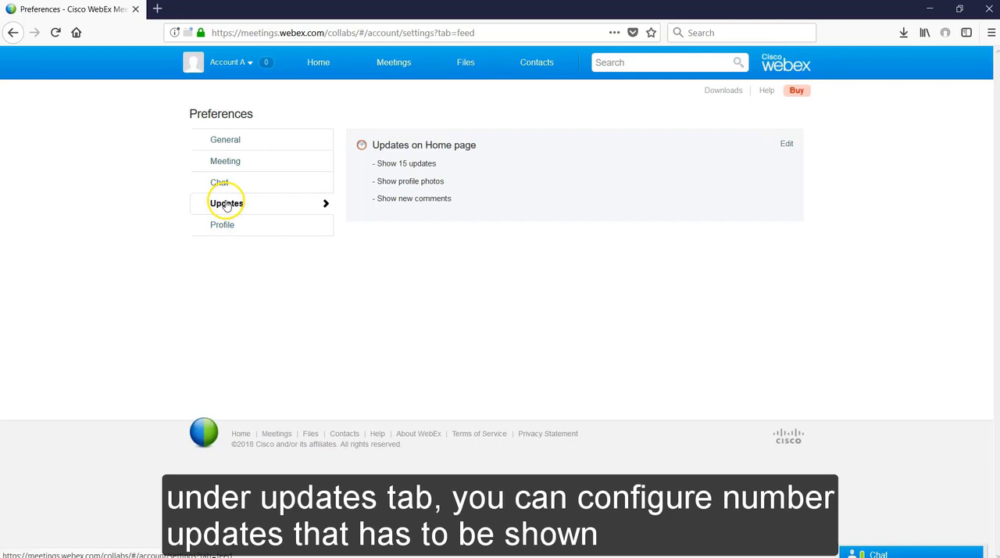
- Switch Home page updates comments to Hide all, then back to Show new comments
click(786, 144)
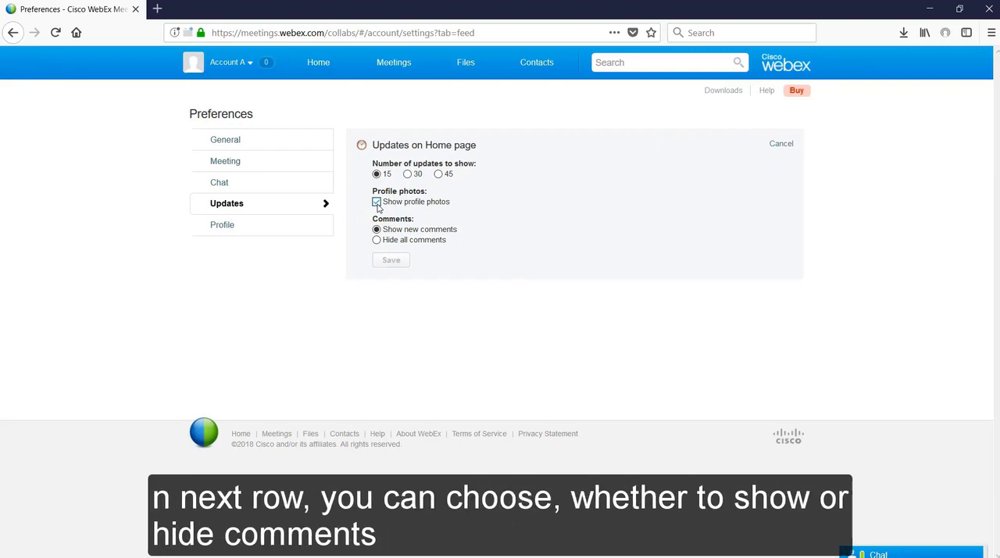
click(377, 240)
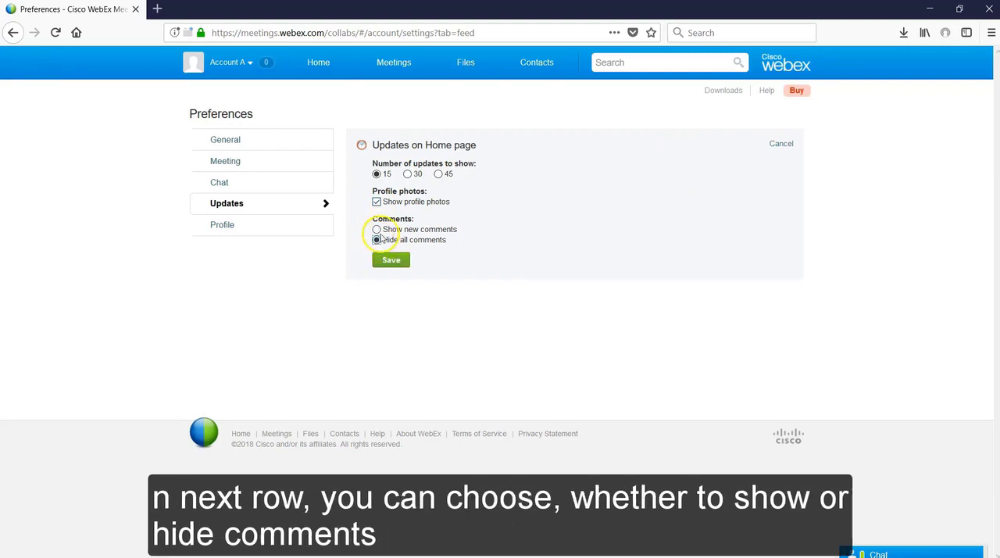
click(376, 229)
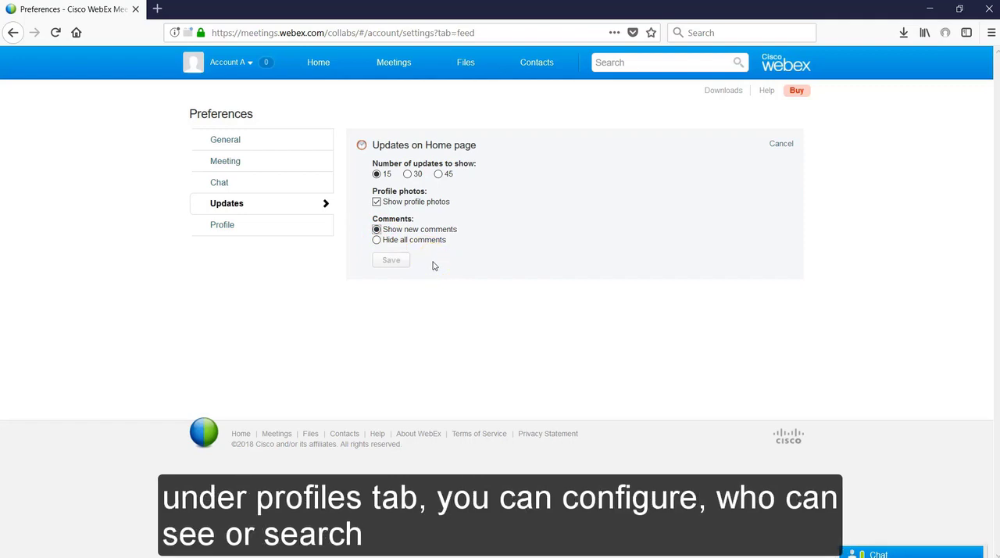
- Check Profile visibility and search are both set to Anyone, then reopen the account menu
click(222, 225)
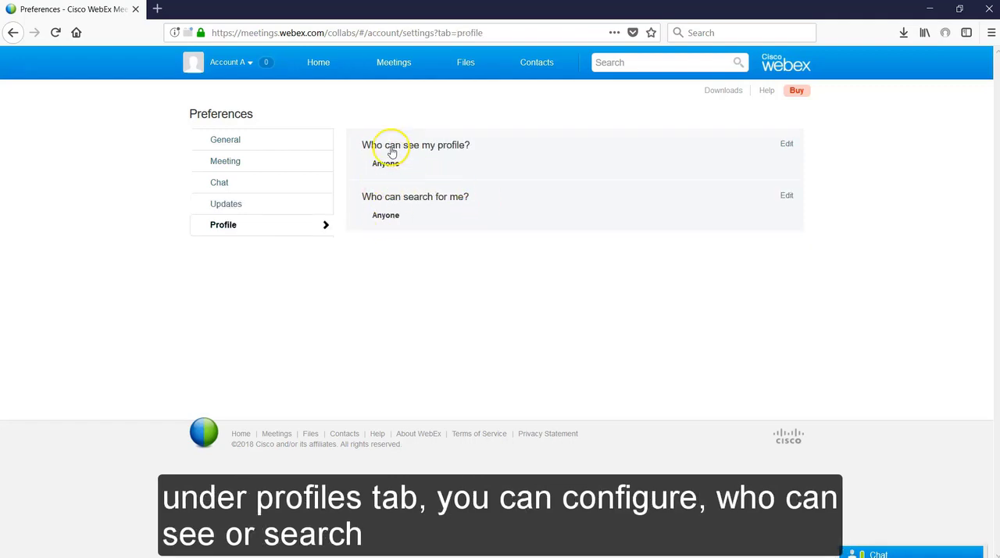
mouse_move(435, 163)
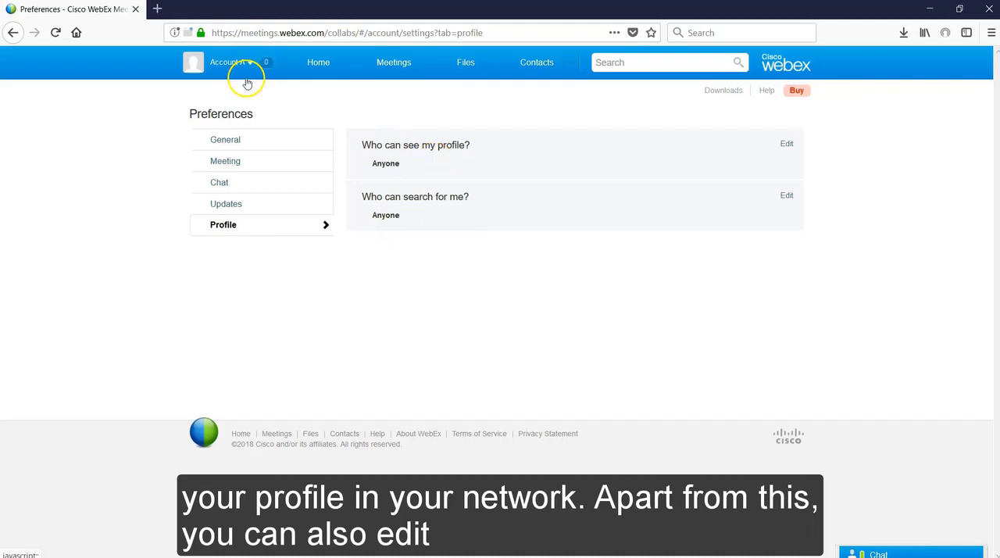
click(230, 62)
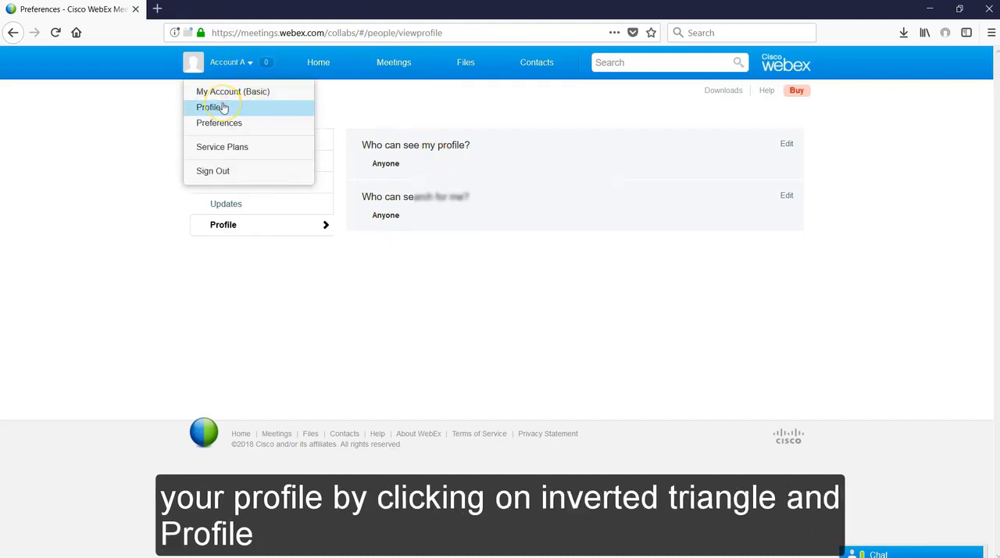
- Go to the My Profile page and open a new blank browser tab
click(208, 107)
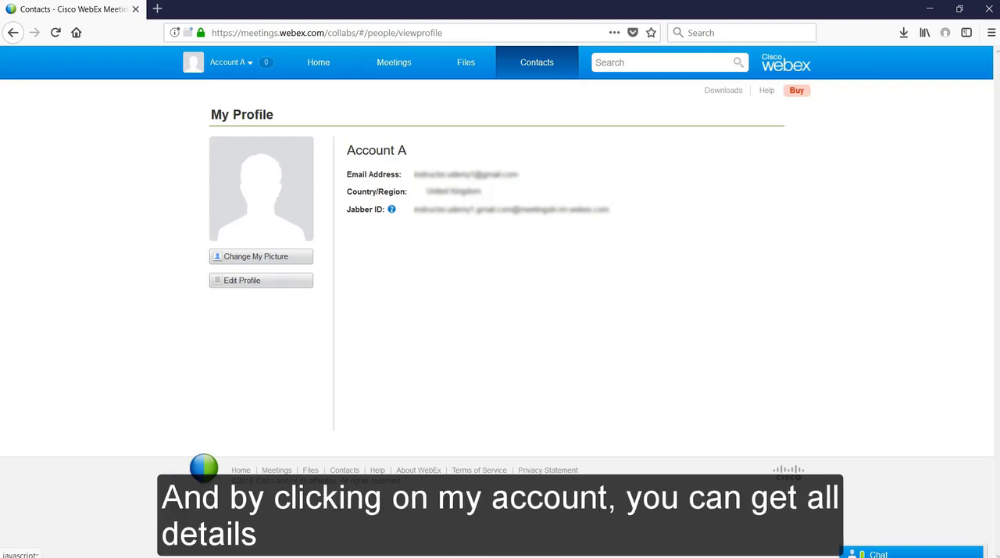
click(304, 8)
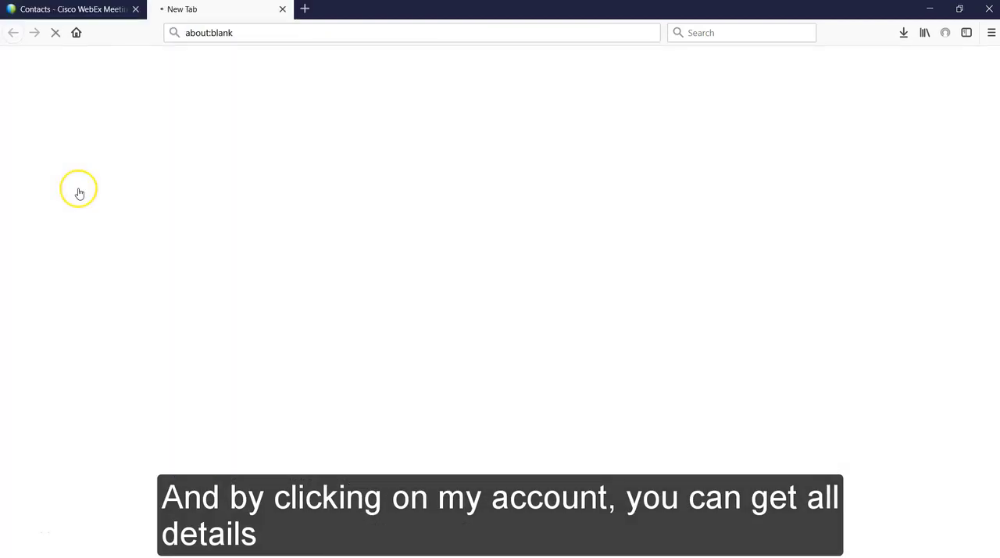